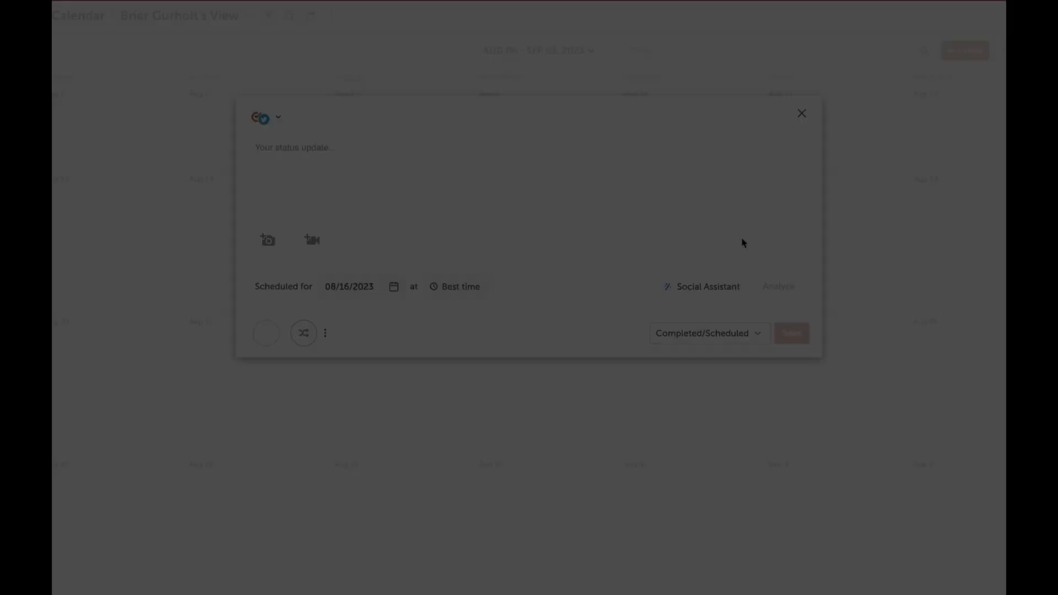
- Show the Social Assistant AI chat panel with its starter prompts in the post composer
click(708, 286)
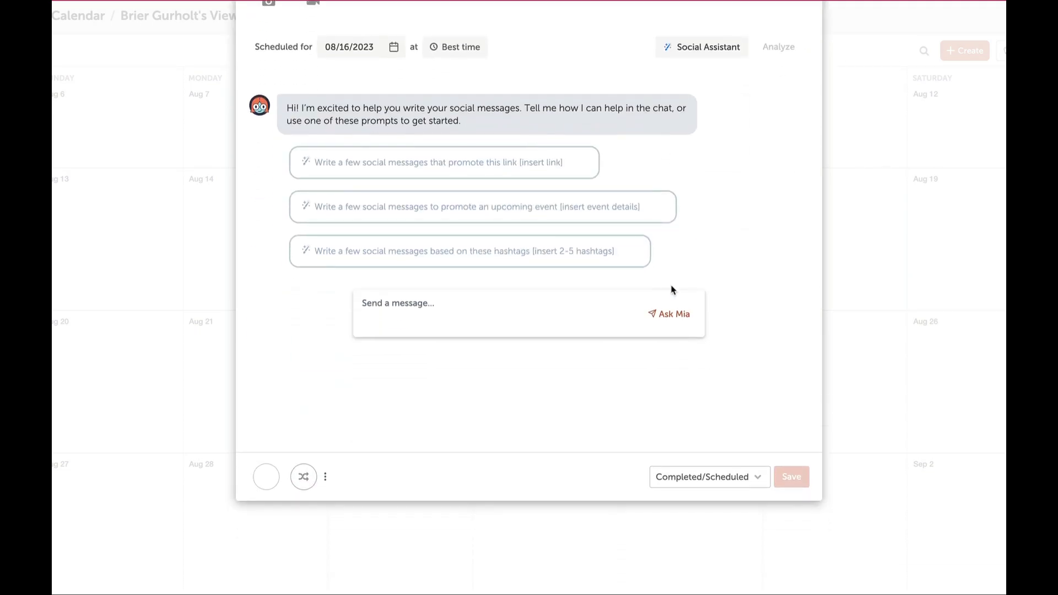
- Ask Mia for five customer acquisition strategy messages tagged #marketing #smallbusiness #summer
click(470, 251)
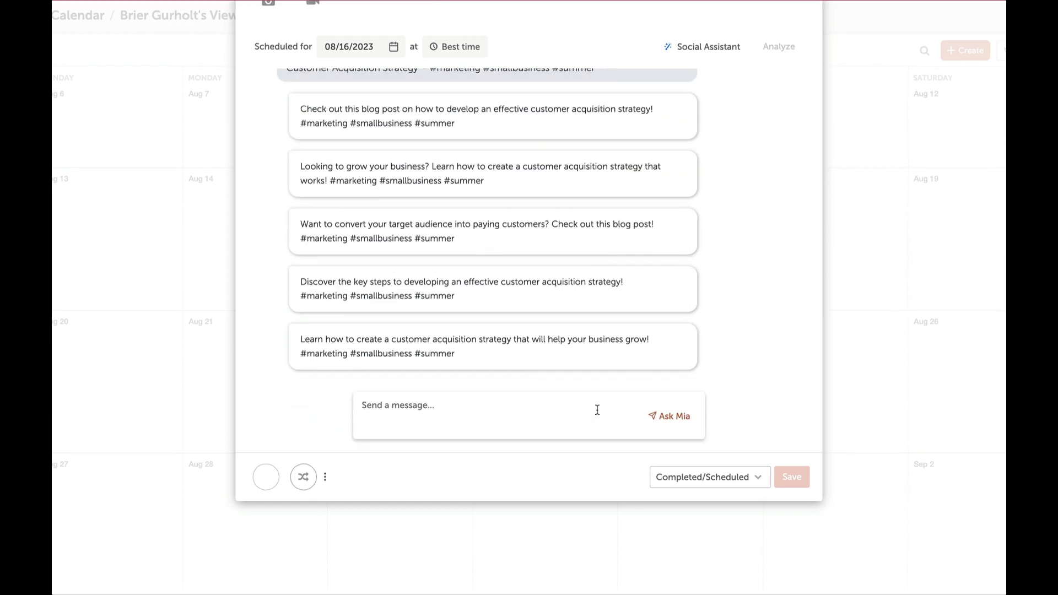
- Request a LinkedIn-specific version of the message, then holiday-themed marketing messages
click(668, 415)
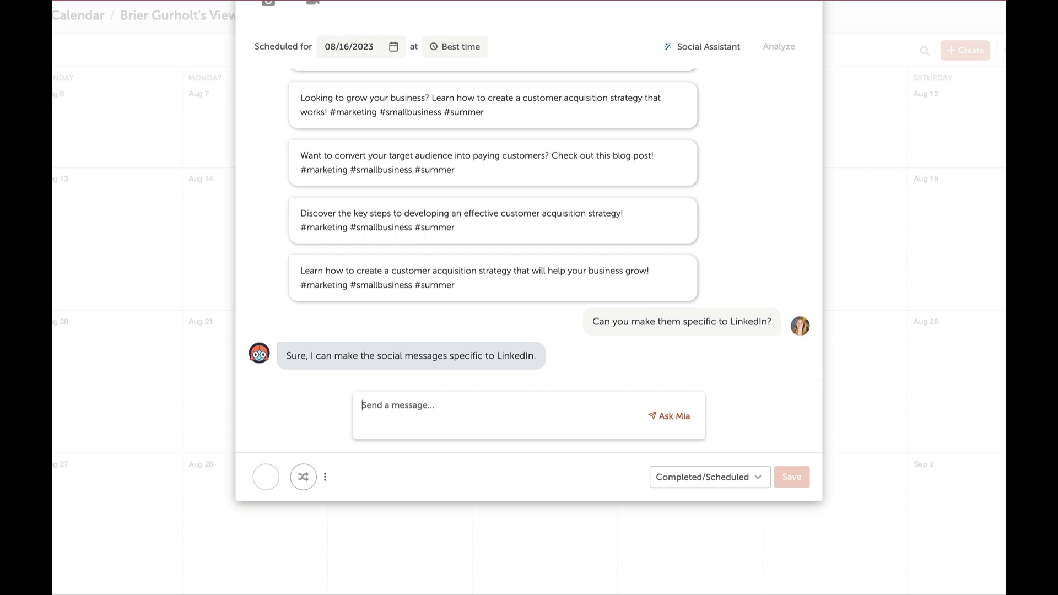
mouse_move(567, 247)
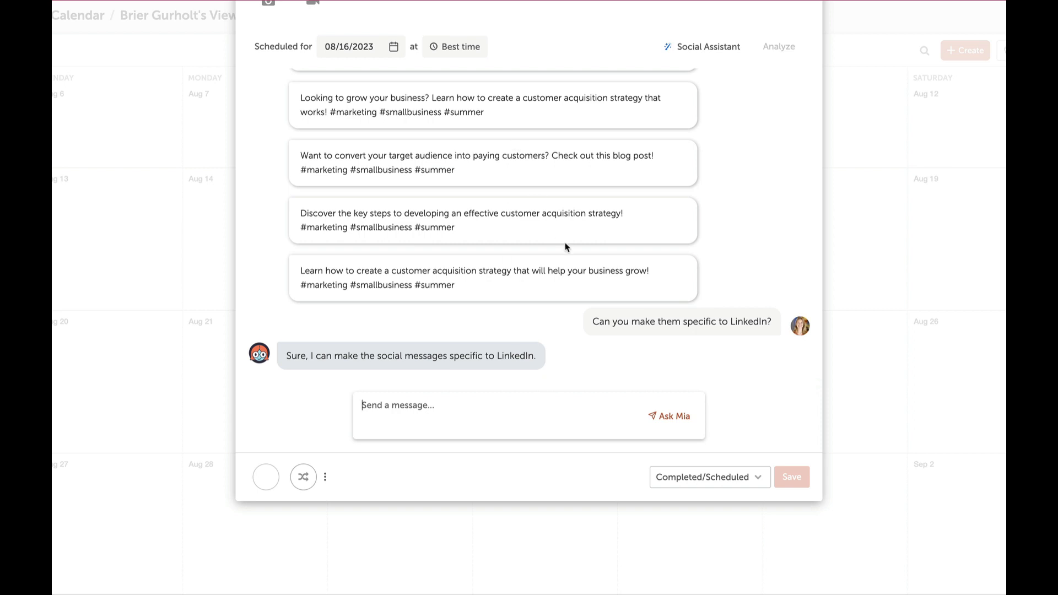
mouse_move(605, 236)
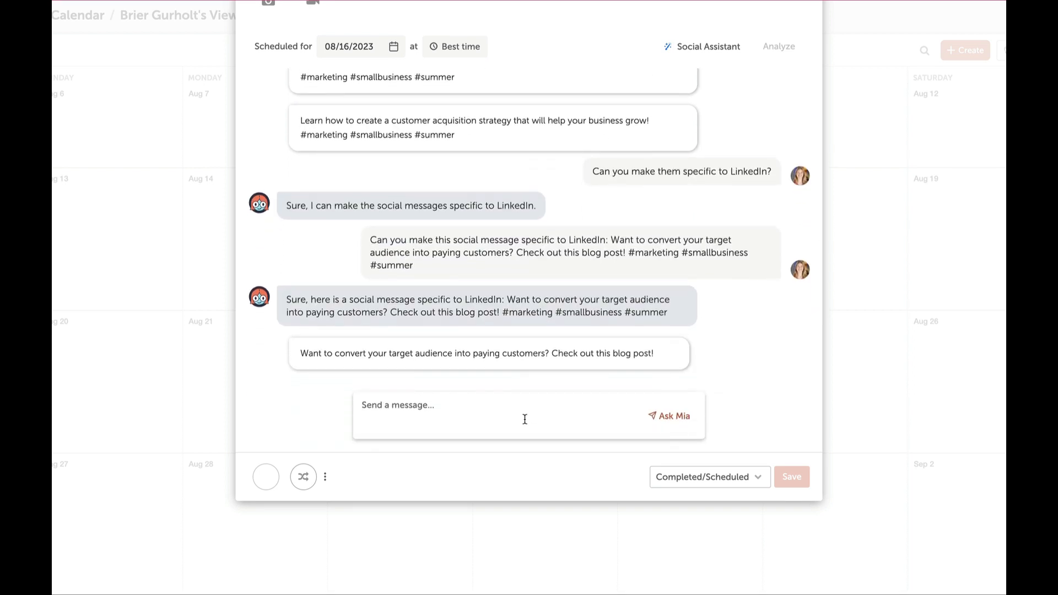
click(668, 416)
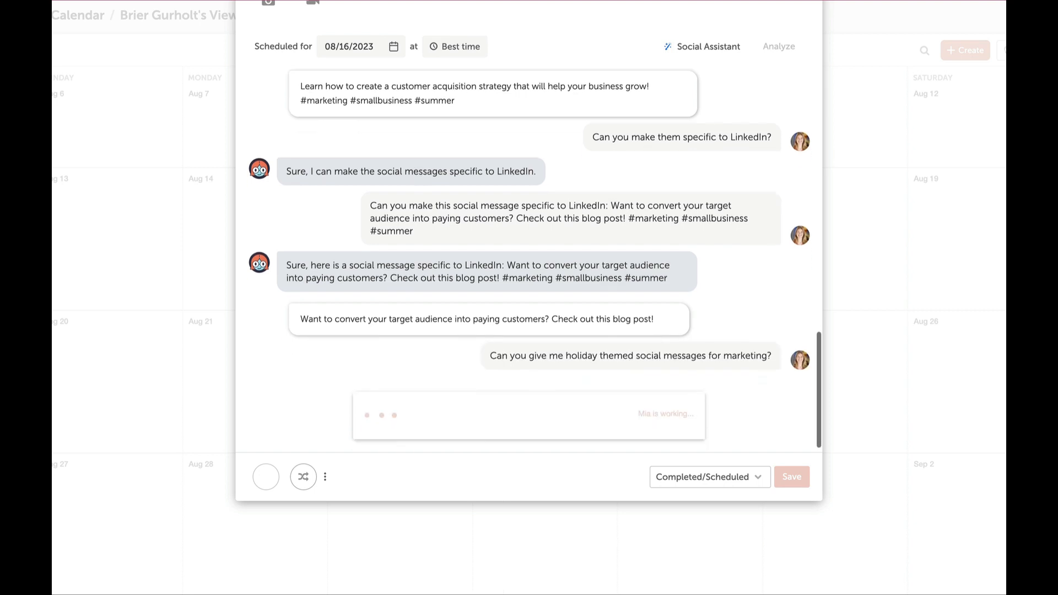